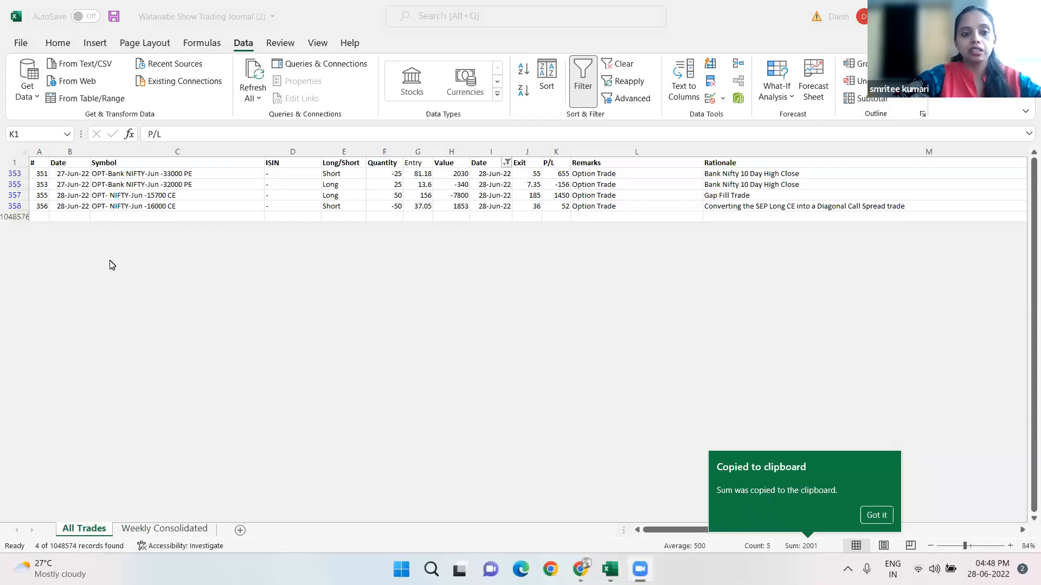
{"action": "mouse_move", "coordinate": [148, 260]}
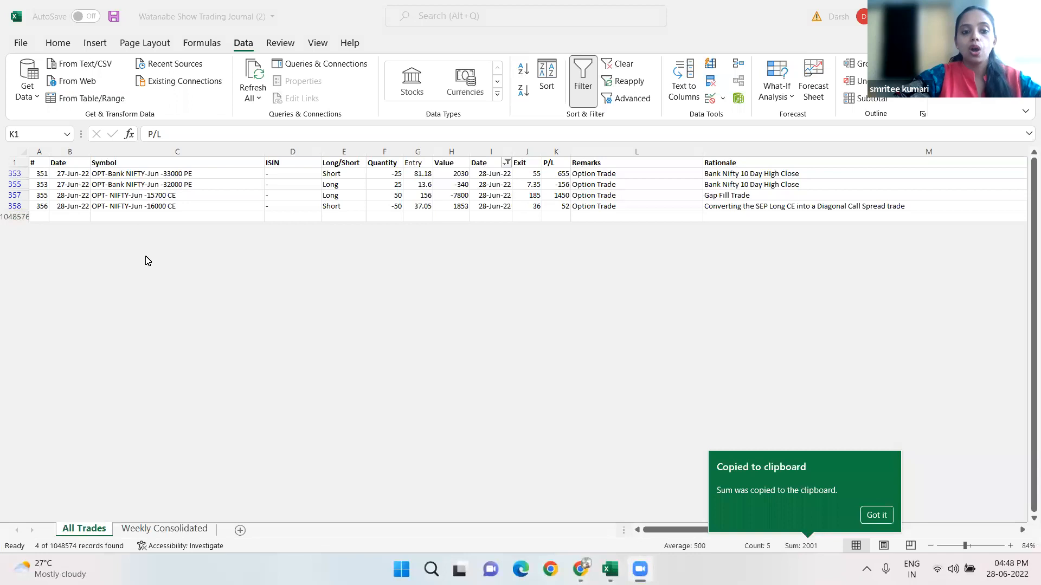
{"action": "mouse_move", "coordinate": [156, 237]}
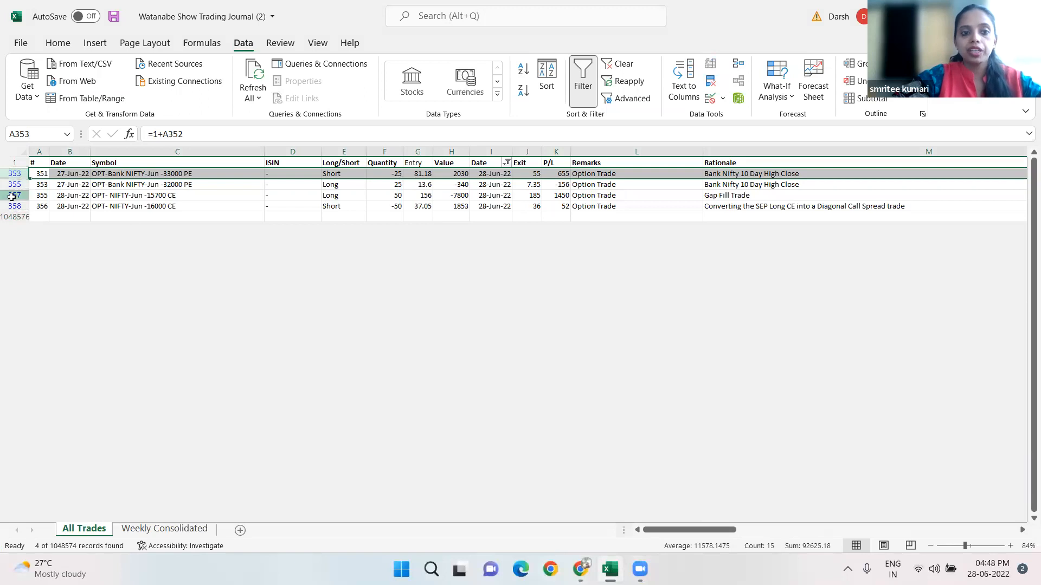
- Select the Gap Fill Trade row and the P/L column to read the 2001 total in the status bar
{"action": "left_click", "coordinate": [39, 195]}
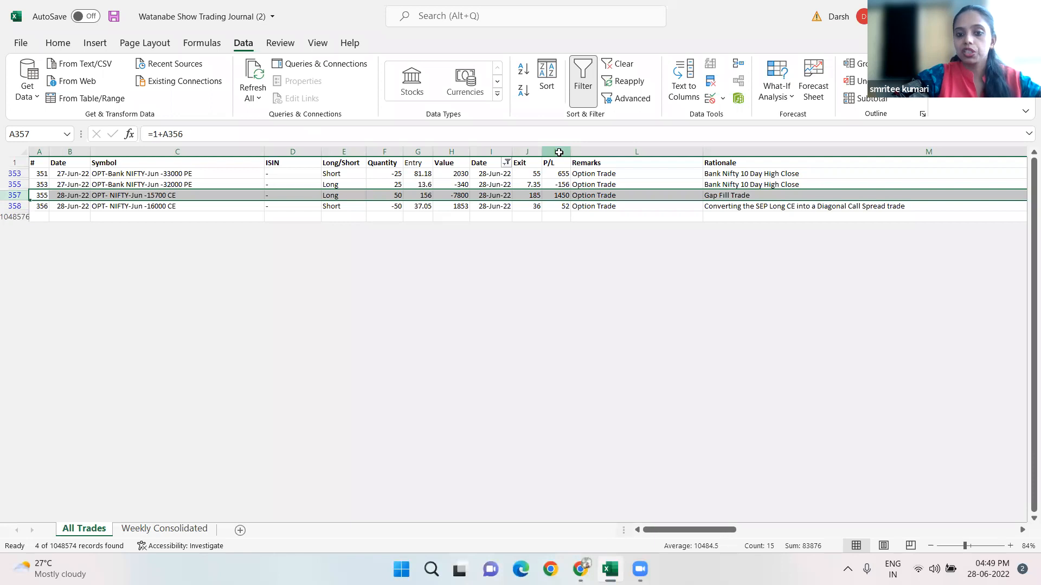
{"action": "left_click", "coordinate": [556, 150]}
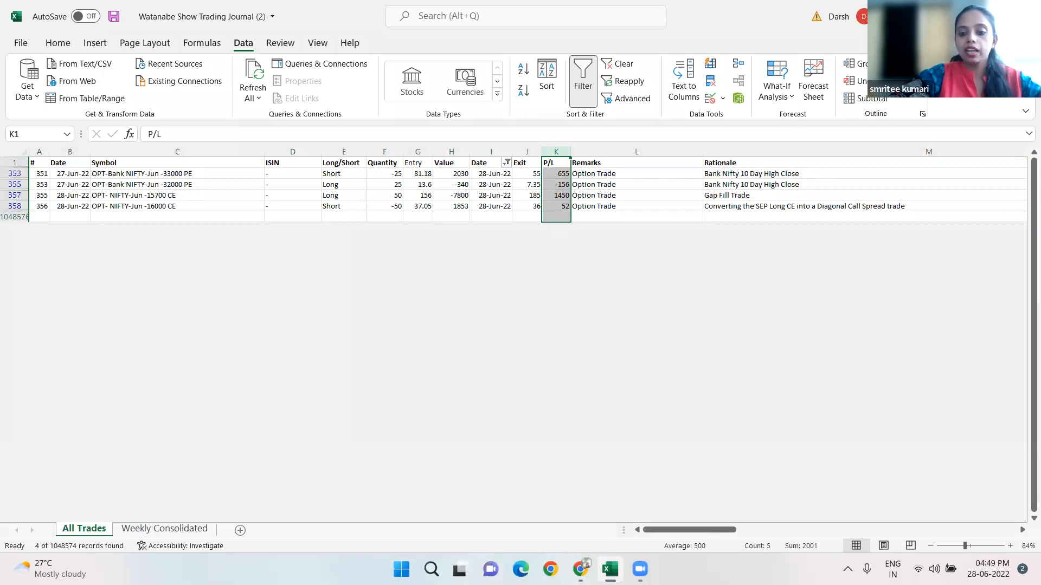
{"action": "mouse_move", "coordinate": [579, 568]}
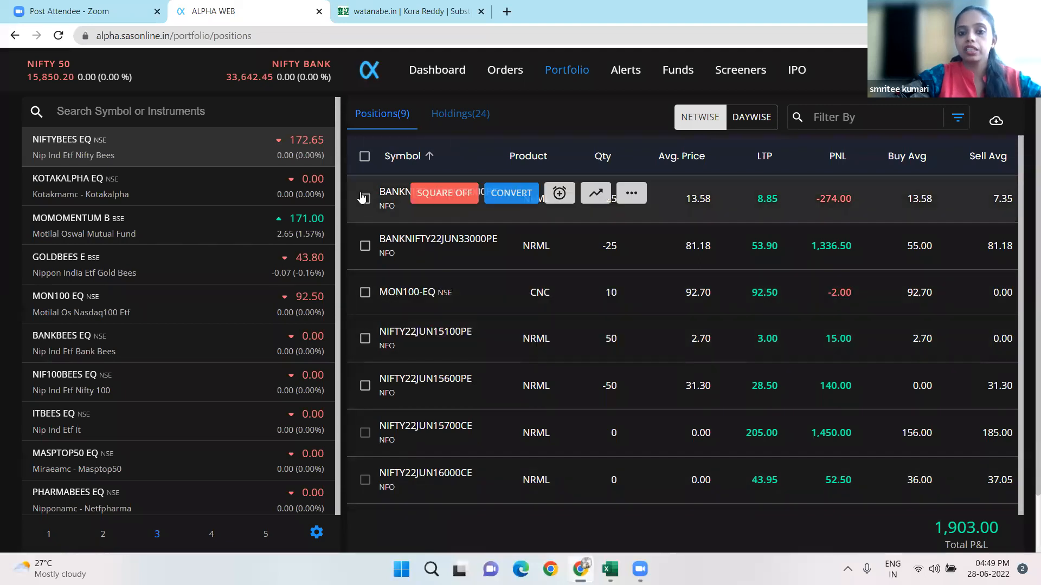
- Tick BANKNIFTY22JUN32000PE, BANKNIFTY22JUN33000PE and MON100-EQ, then sort positions by symbol descending
{"action": "left_click", "coordinate": [364, 197]}
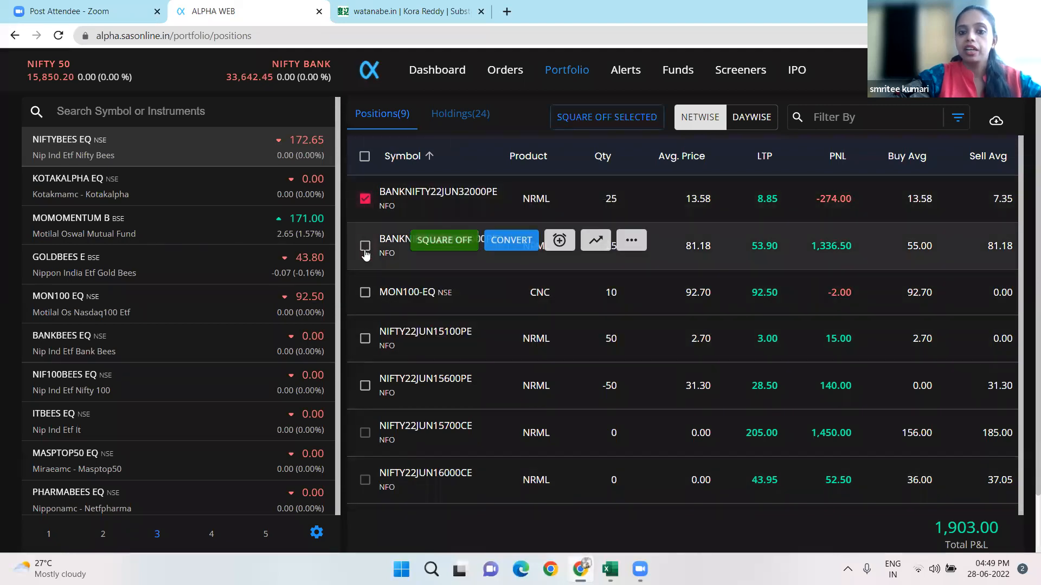
{"action": "left_click", "coordinate": [364, 246]}
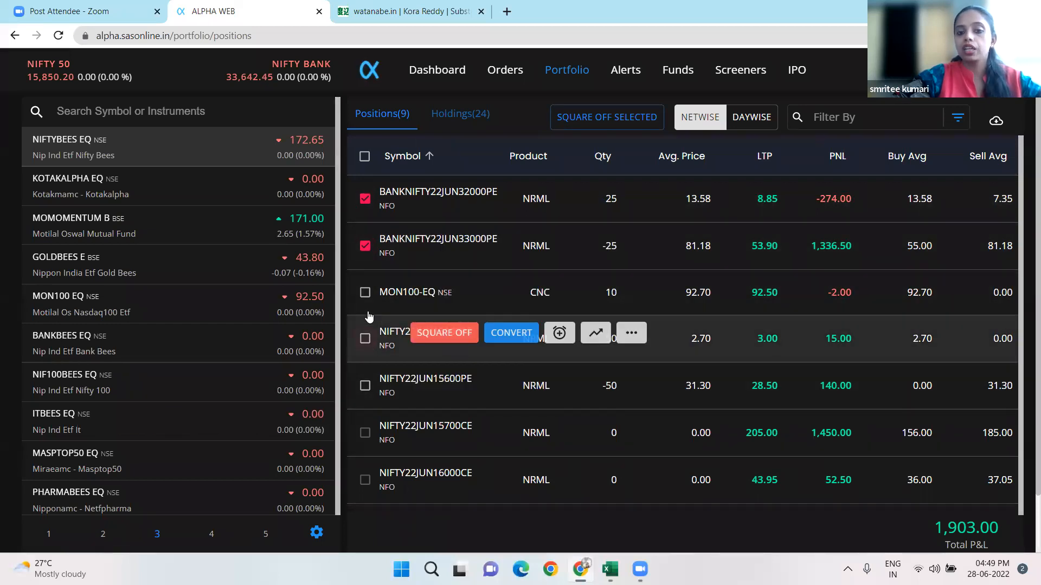
{"action": "mouse_move", "coordinate": [335, 475]}
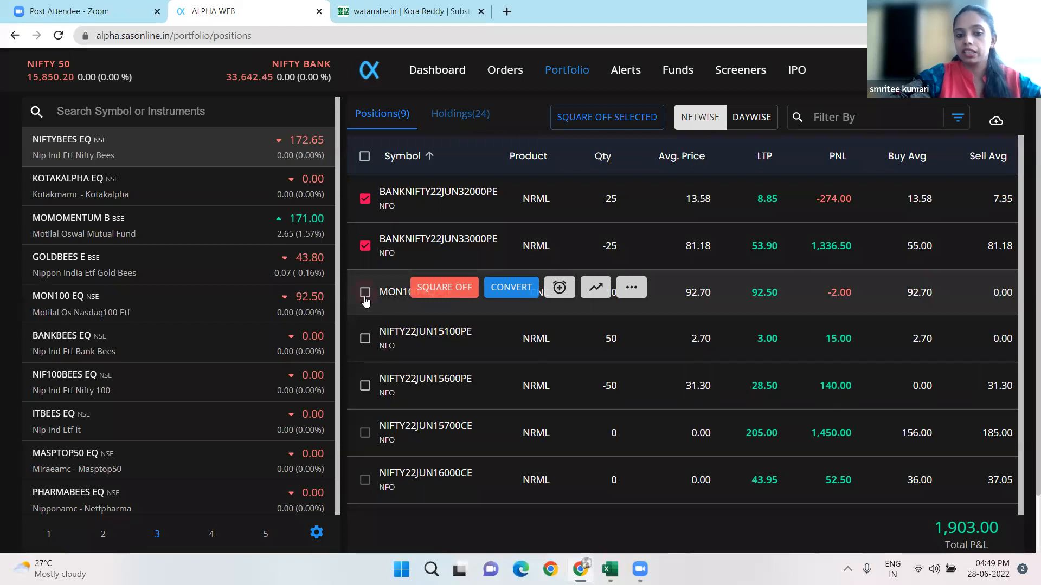
{"action": "left_click", "coordinate": [364, 292]}
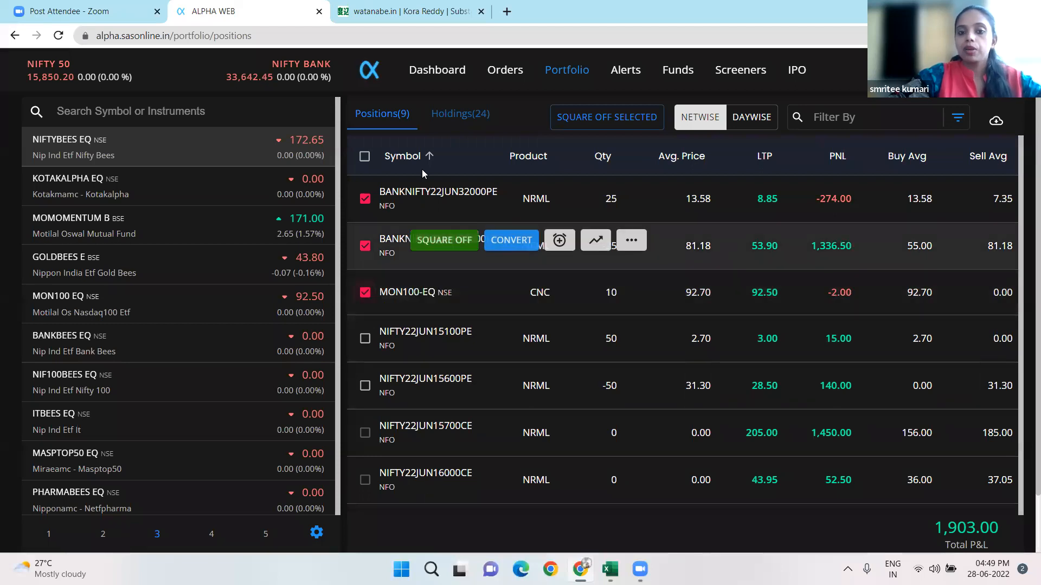
{"action": "left_click", "coordinate": [422, 156]}
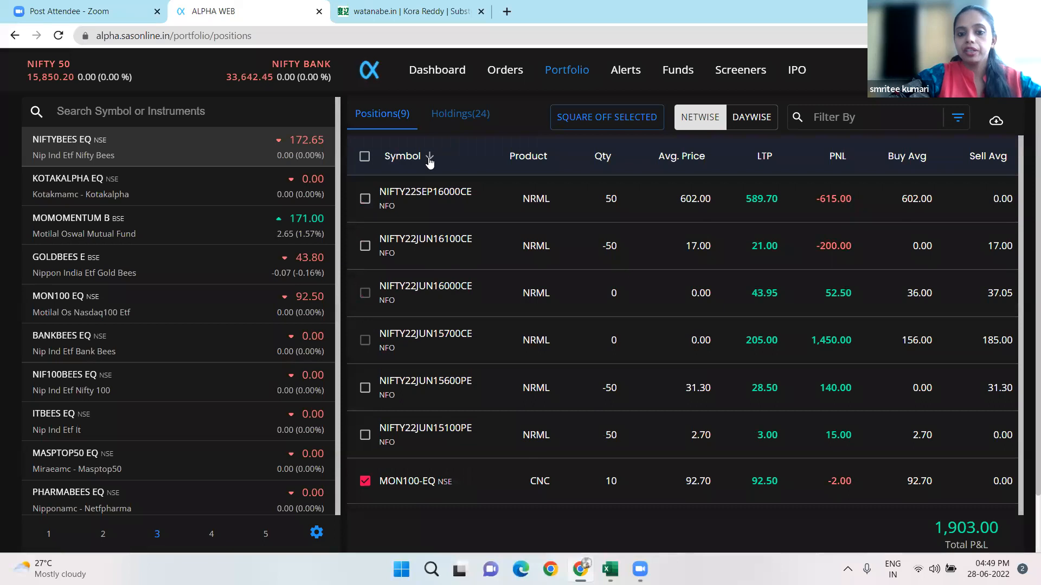
{"action": "mouse_move", "coordinate": [430, 482]}
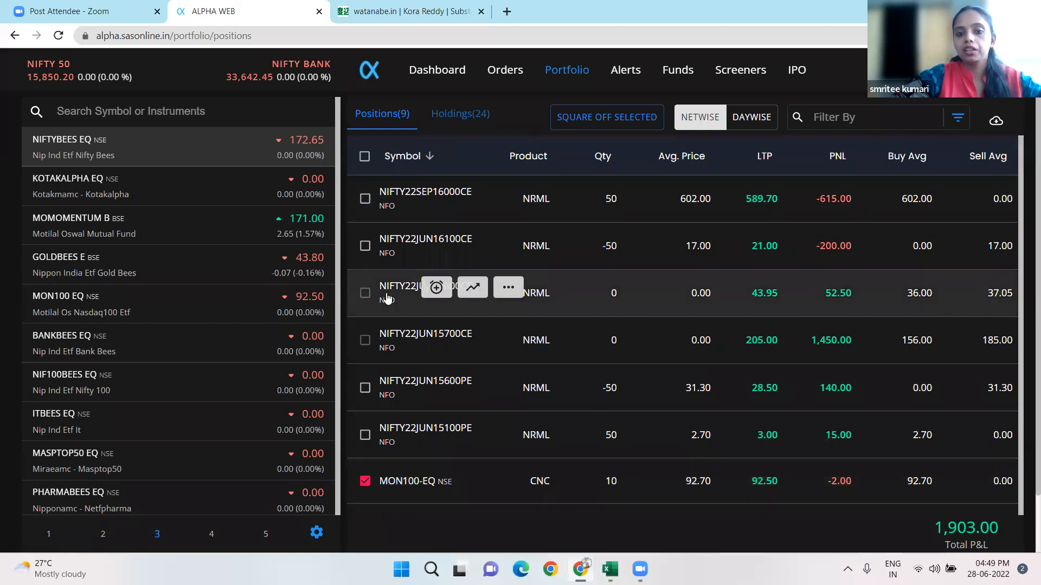
{"action": "mouse_move", "coordinate": [382, 261]}
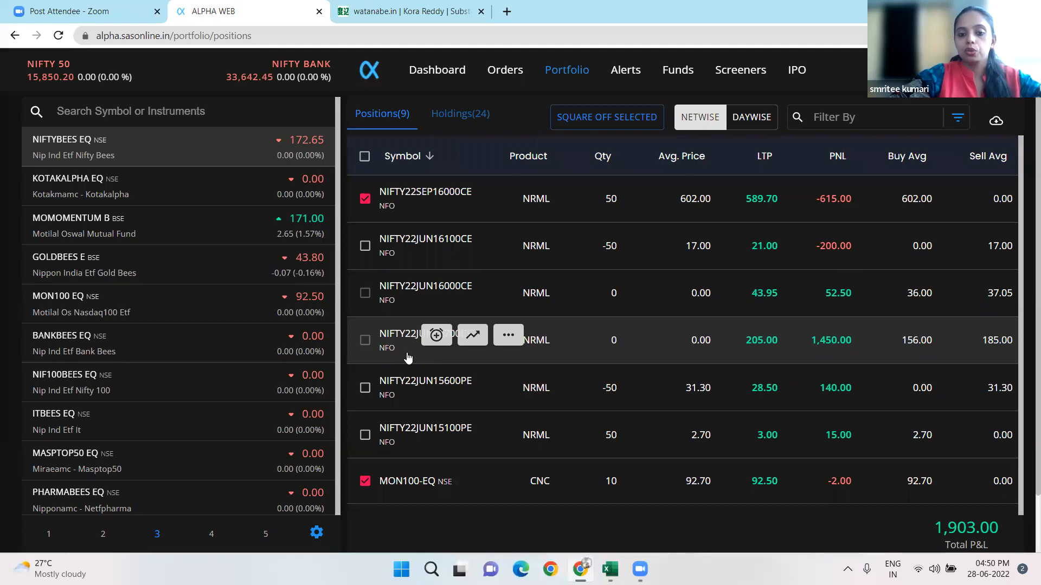
{"action": "mouse_move", "coordinate": [368, 443]}
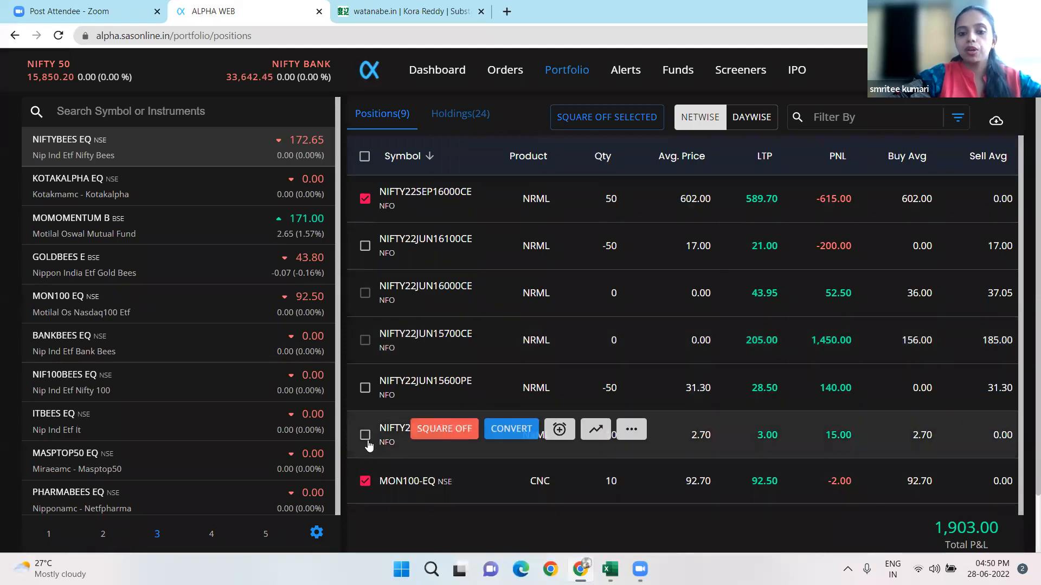
- Tick the NIFTY22JUN15100PE position in the Positions list
{"action": "left_click", "coordinate": [364, 436]}
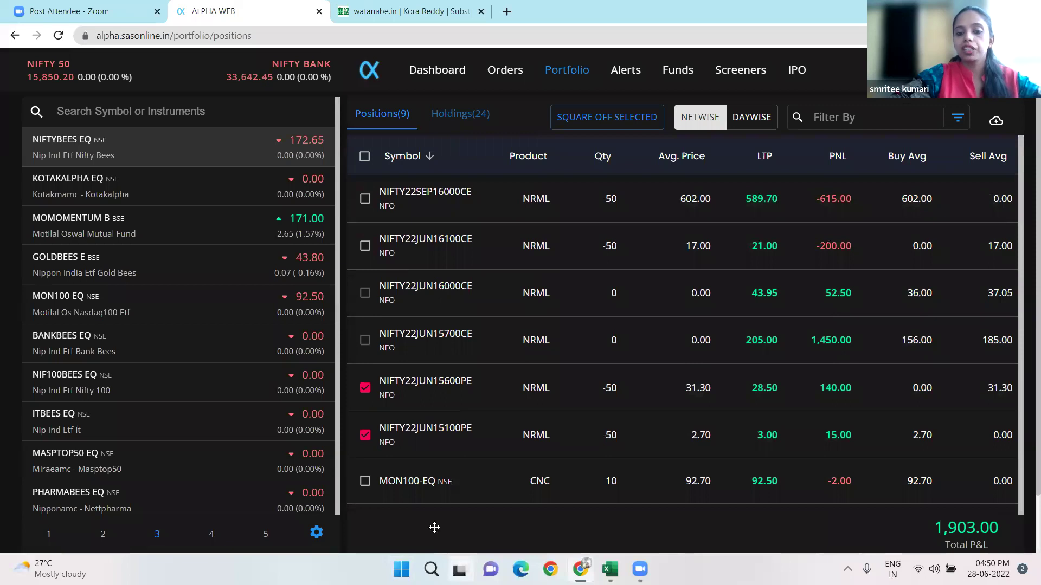
- Adjust the ticked positions so only NIFTY22JUN15600PE and NIFTY22JUN15100PE remain marked
{"action": "left_click", "coordinate": [460, 570]}
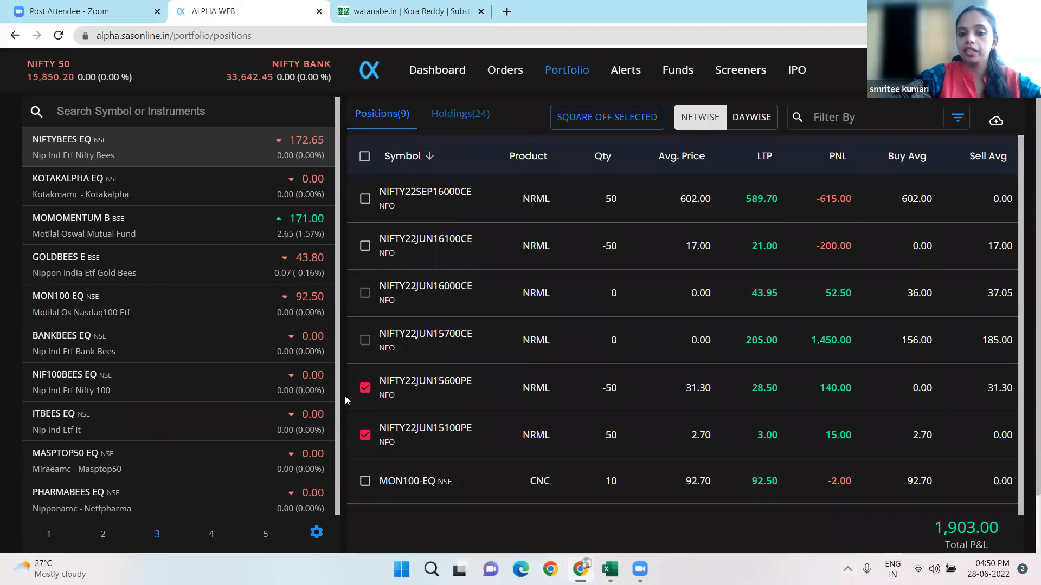
{"action": "mouse_move", "coordinate": [313, 460]}
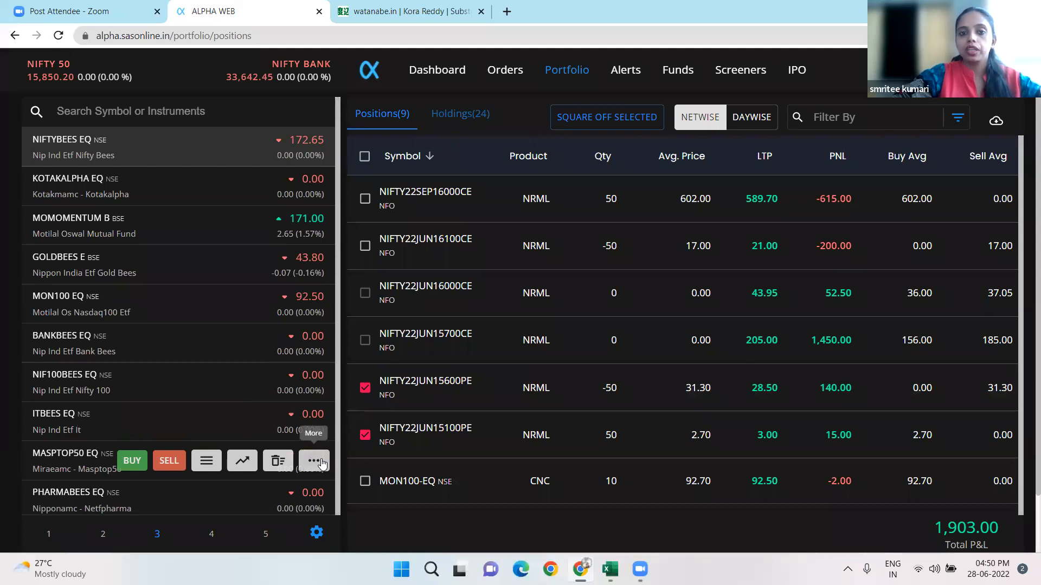
{"action": "mouse_move", "coordinate": [511, 522]}
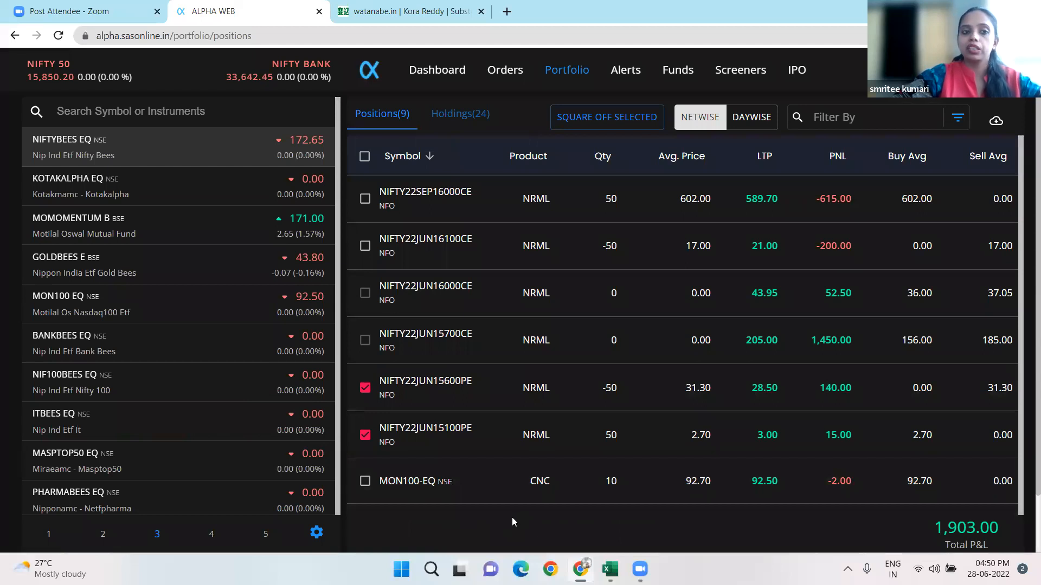
{"action": "mouse_move", "coordinate": [410, 14]}
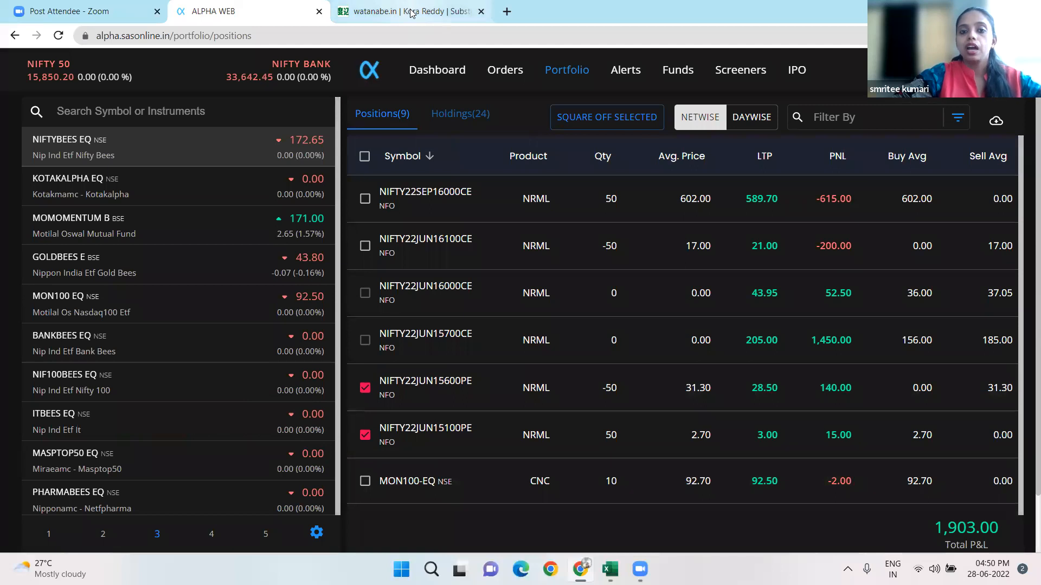
- Switch to the watanabe.in blog and go to its Watanabe Show Trading Journal section
{"action": "left_click", "coordinate": [410, 11]}
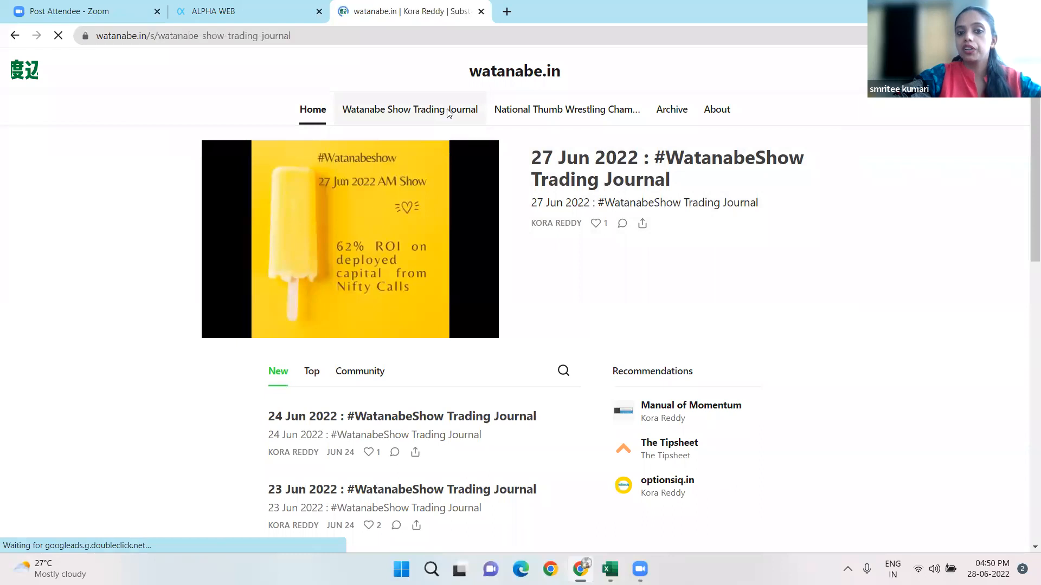
{"action": "left_click", "coordinate": [410, 109]}
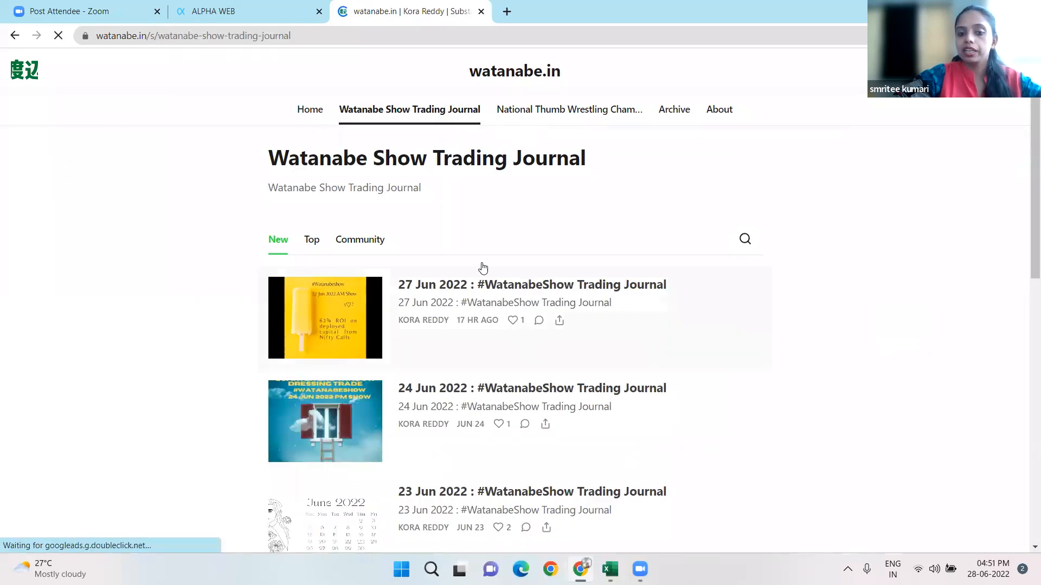
- Open the 27 Jun 2022 post and follow its #Watanabeshow Trading Journal link to Google Sheets
{"action": "left_click", "coordinate": [532, 284]}
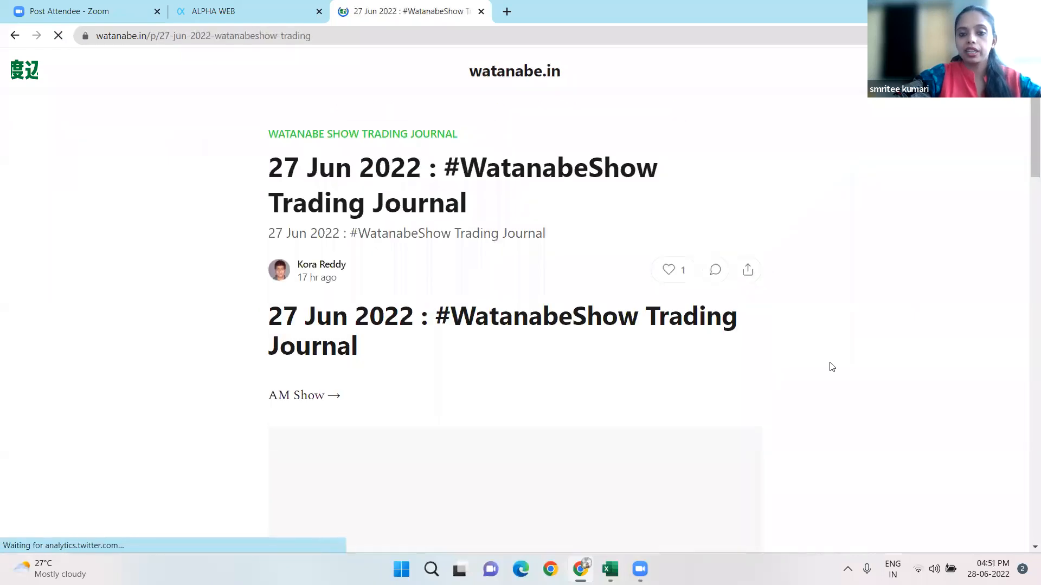
{"action": "mouse_move", "coordinate": [1025, 161]}
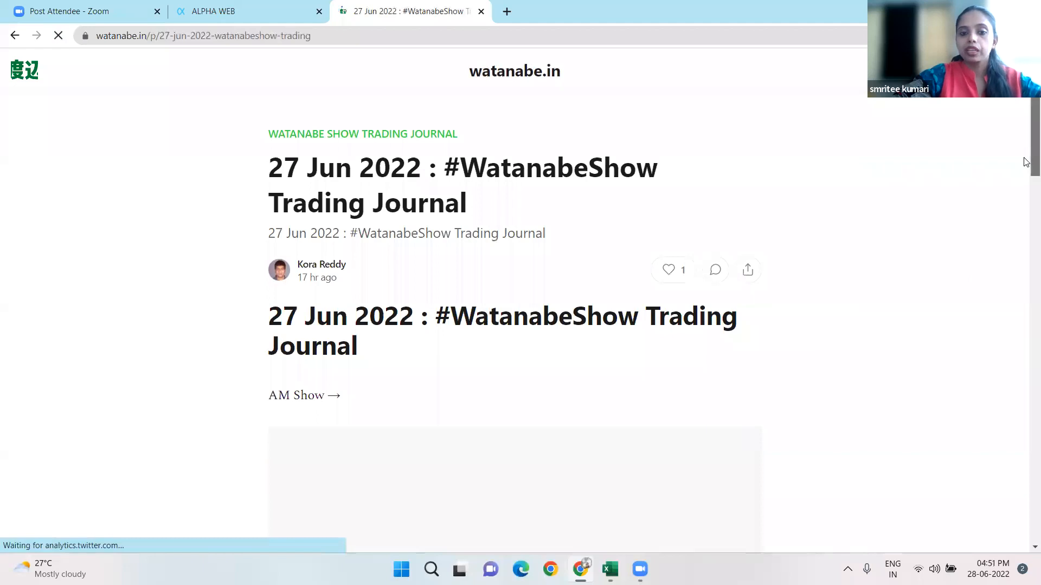
{"action": "scroll", "scroll_direction": "down", "scroll_amount": 3}
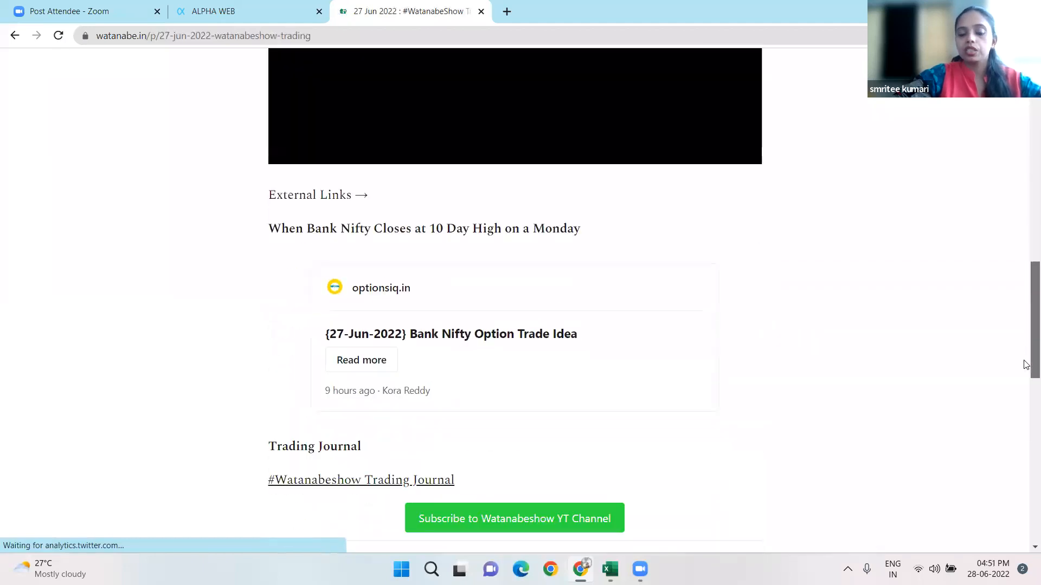
{"action": "scroll", "scroll_direction": "down", "scroll_amount": 3}
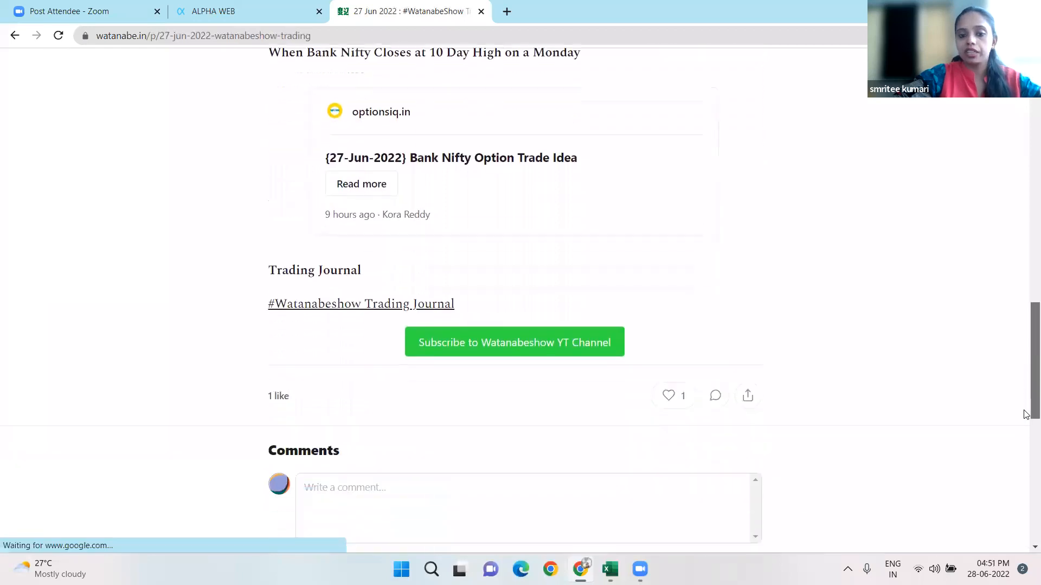
{"action": "scroll", "scroll_direction": "down", "scroll_amount": 3}
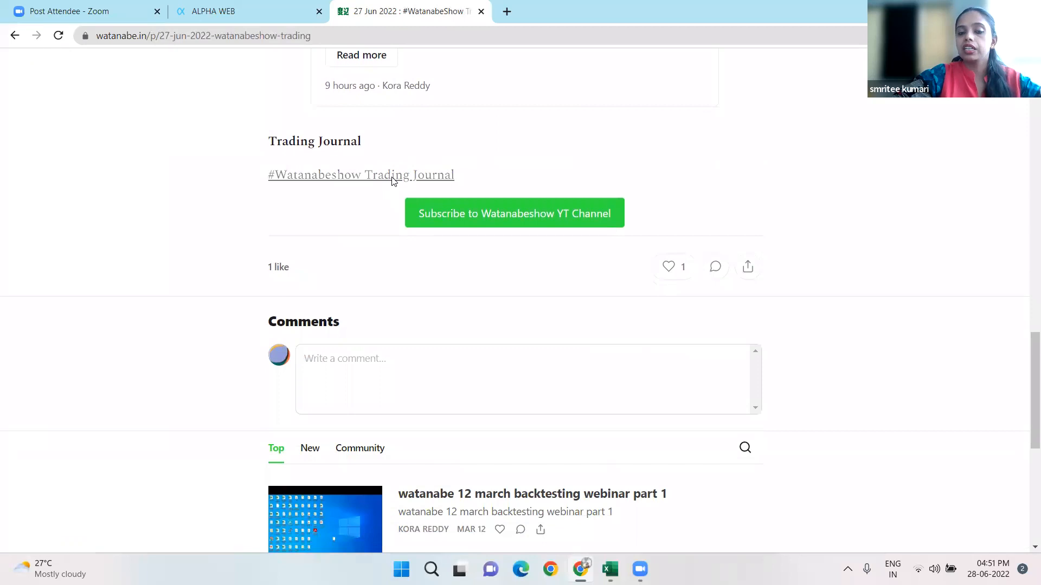
{"action": "left_click", "coordinate": [361, 175]}
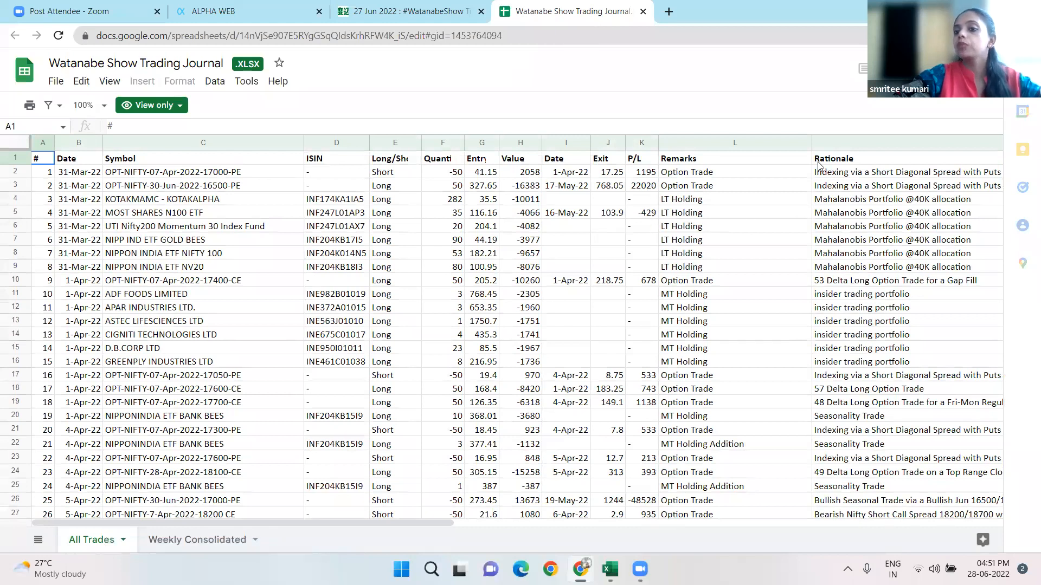
{"action": "mouse_move", "coordinate": [837, 171]}
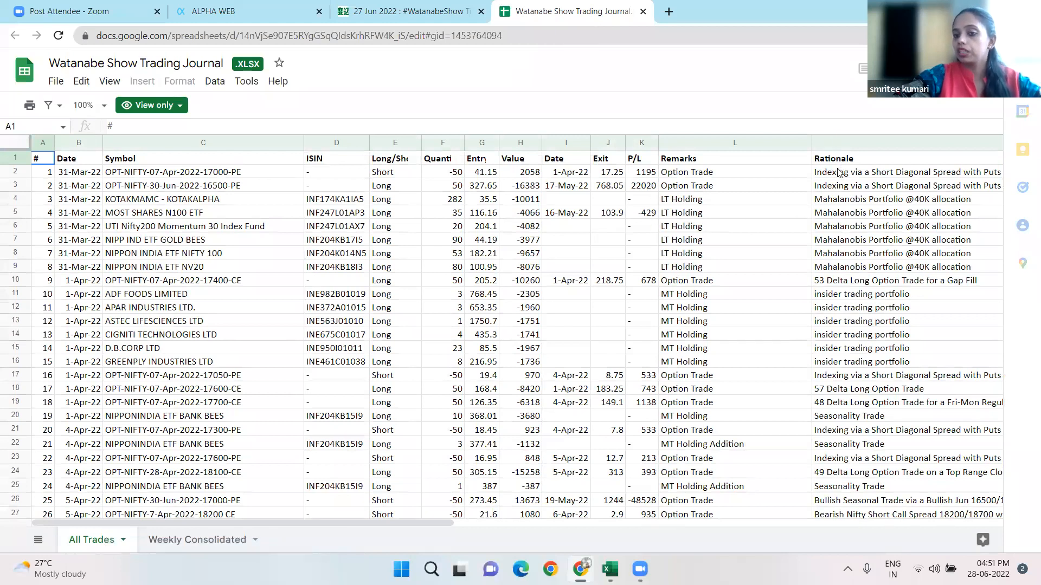